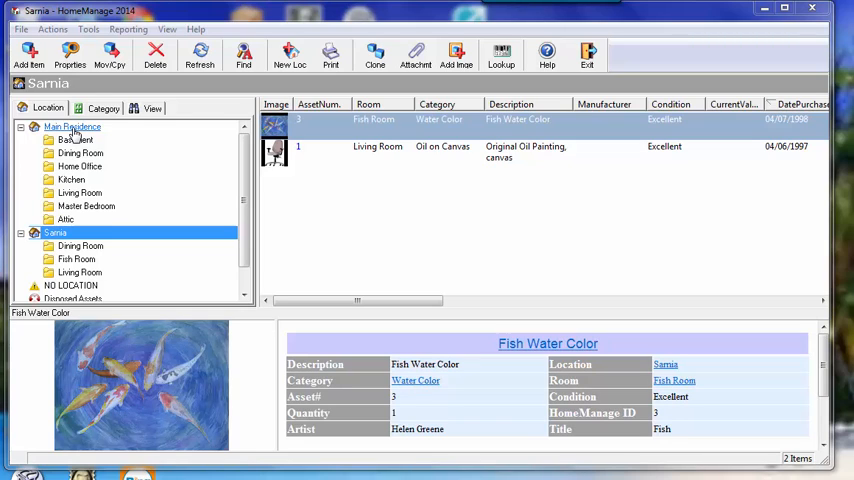
Step: Select Main Residence in the Location tree and bring up its context menu
left_click(72, 127)
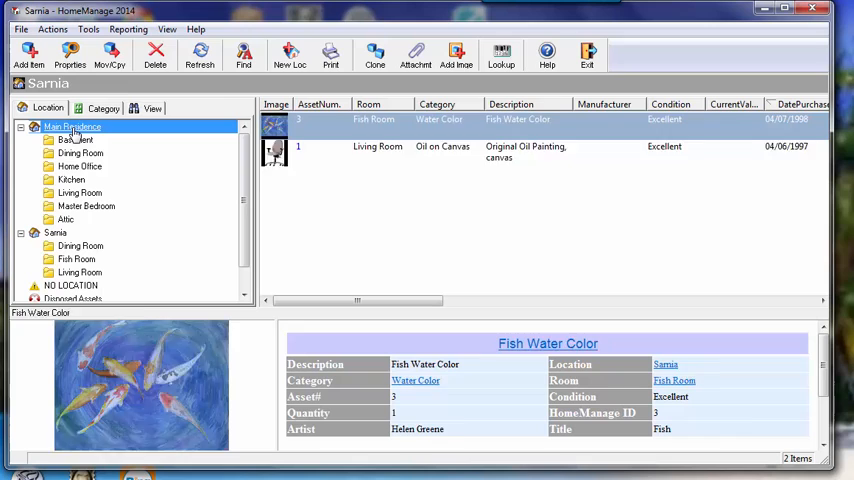
right_click(72, 126)
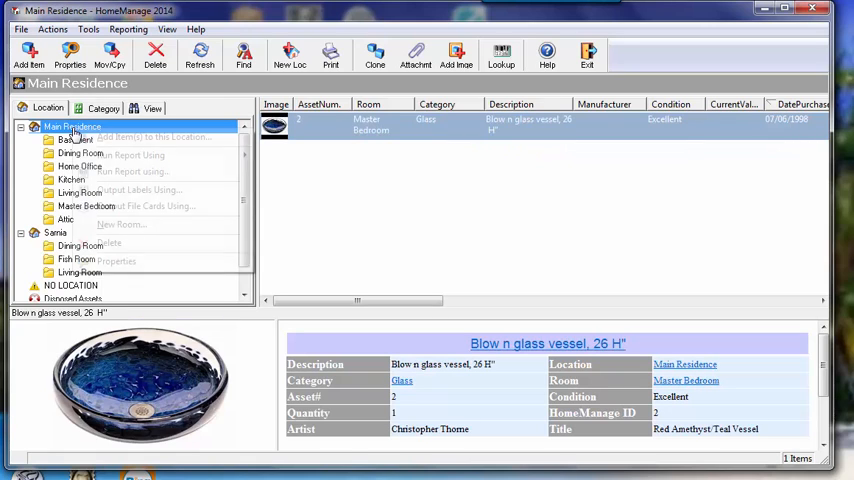
Step: Create a room named 'Rec Room' with description 'Recreation Room' under Main Residence
left_click(121, 224)
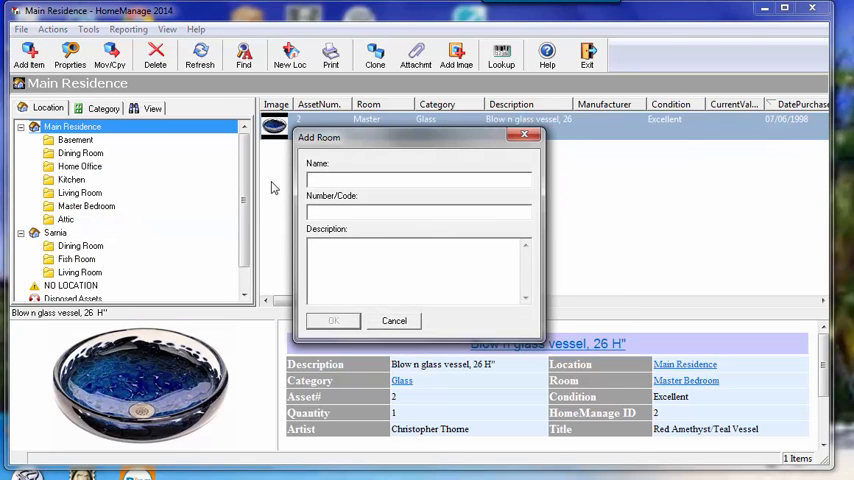
type("Re")
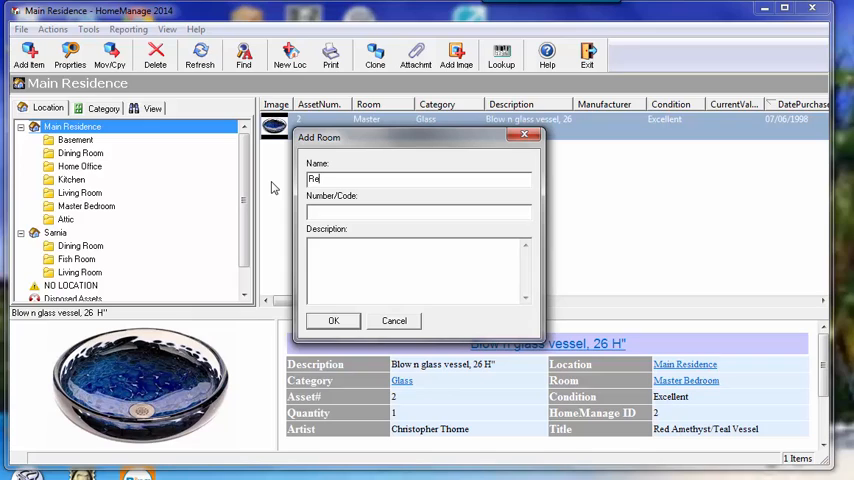
type("c Room")
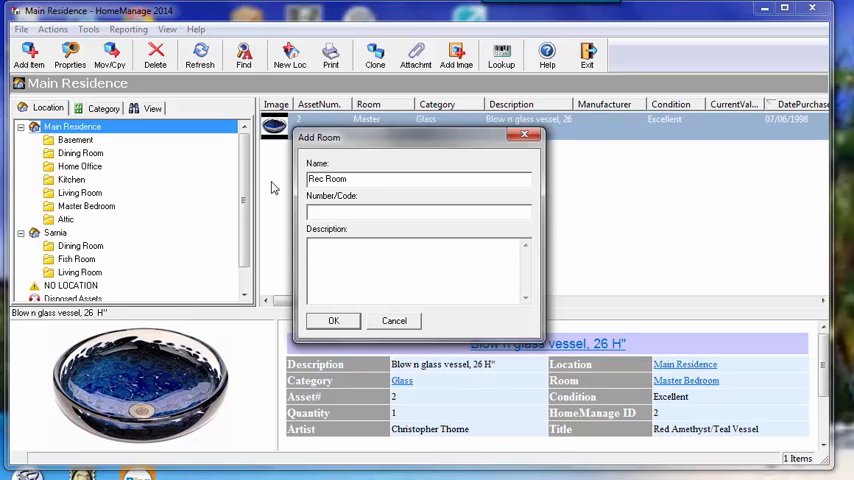
type("Recreation Room")
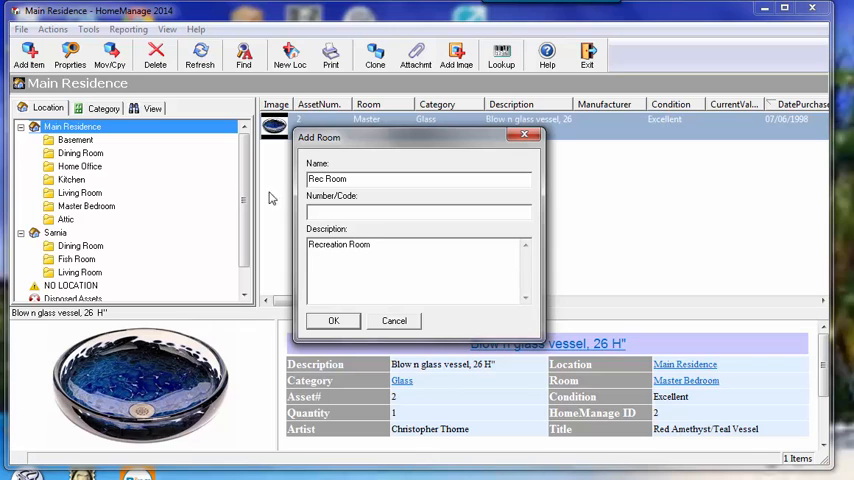
left_click(333, 320)
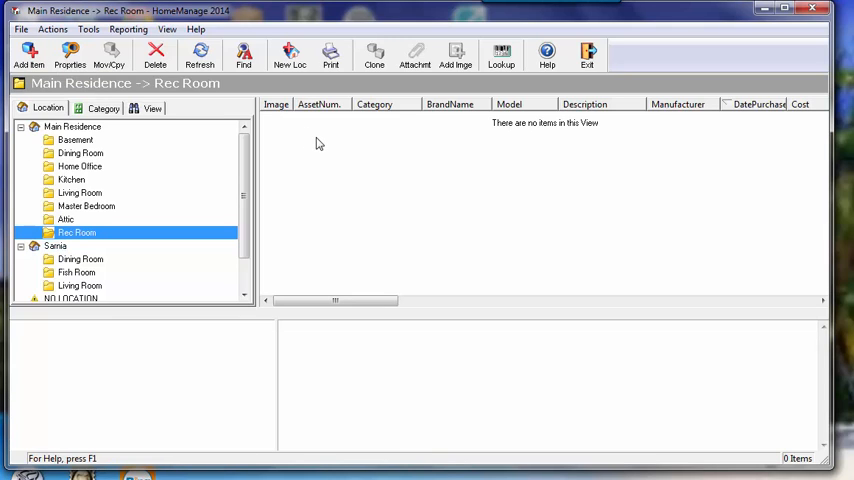
mouse_move(303, 150)
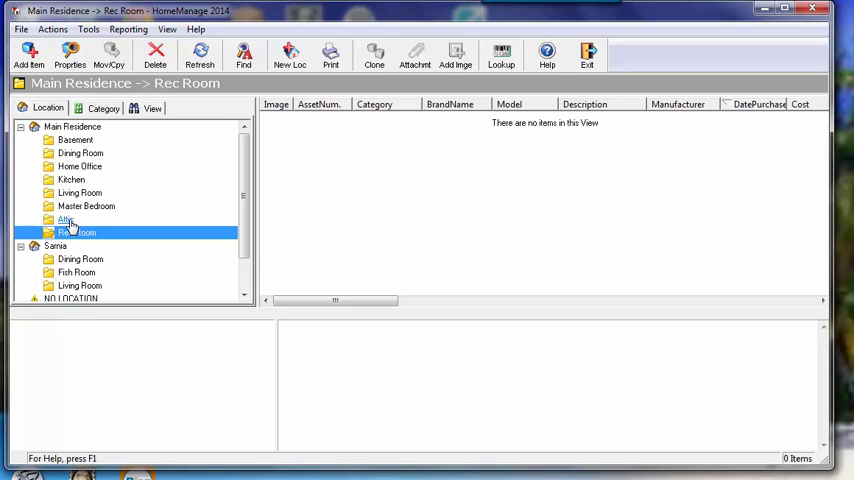
Step: Delete the Attic room from Main Residence, confirming the deletion
left_click(65, 219)
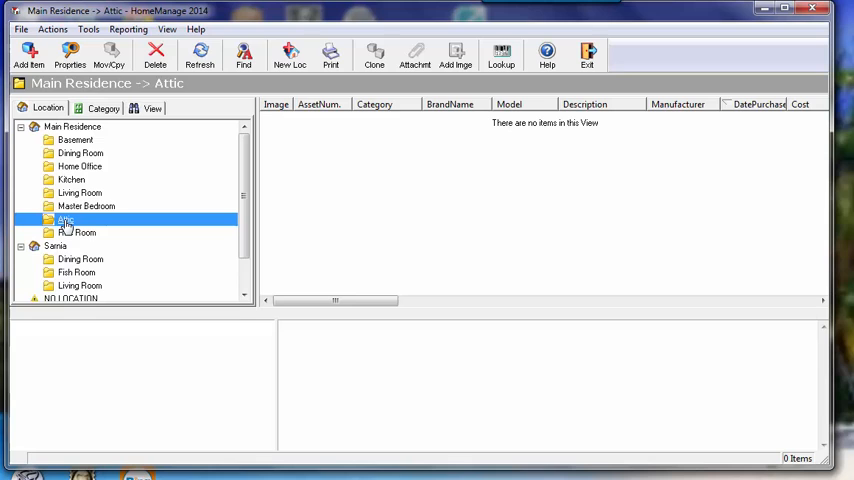
right_click(65, 220)
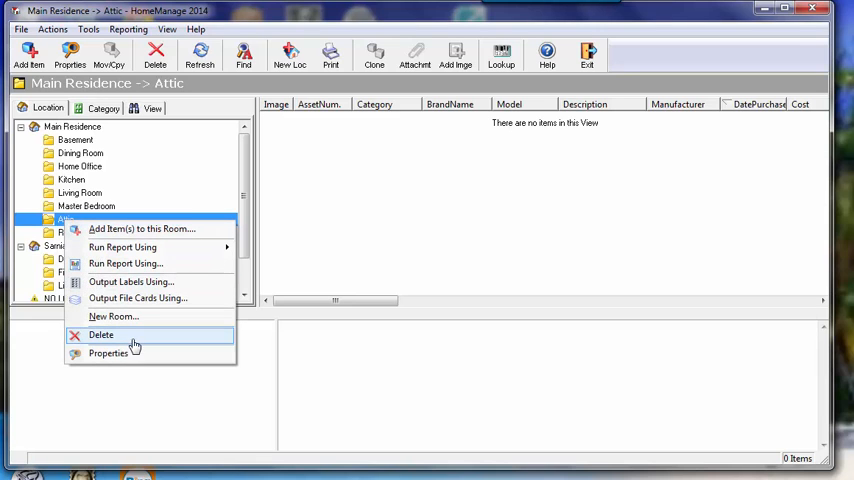
left_click(100, 334)
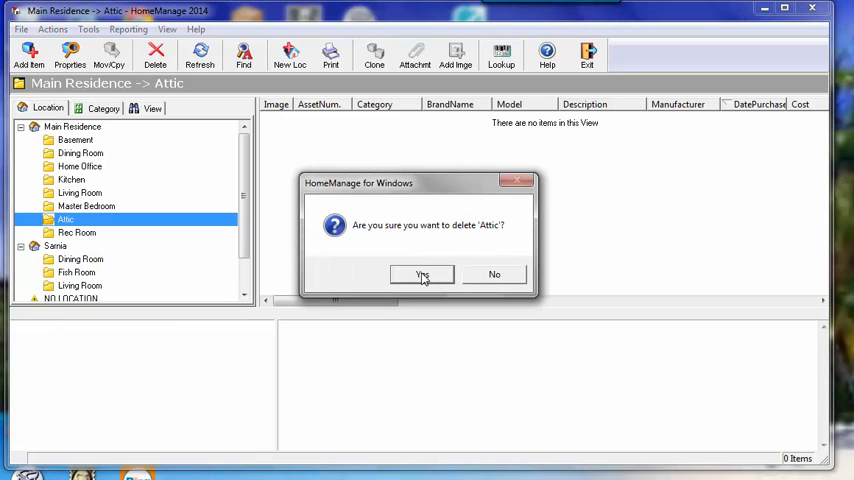
left_click(422, 274)
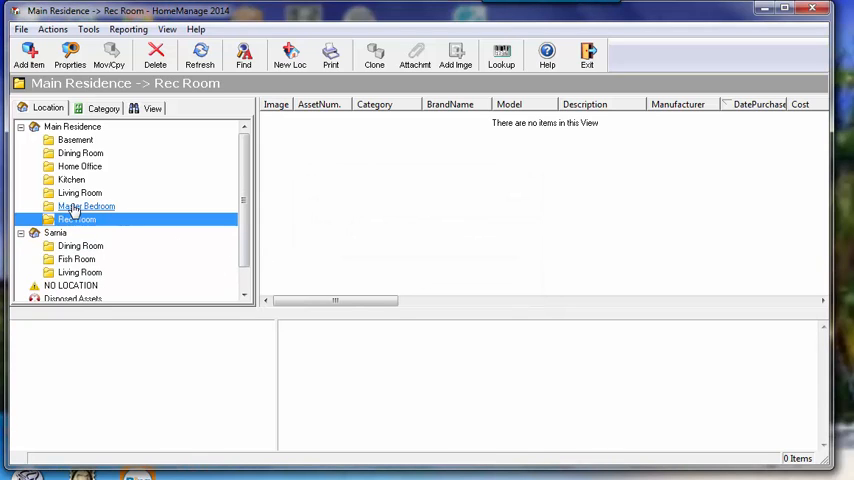
Step: Move the 26-inch blown glass vessel from Master Bedroom into Rec Room
left_click(86, 206)
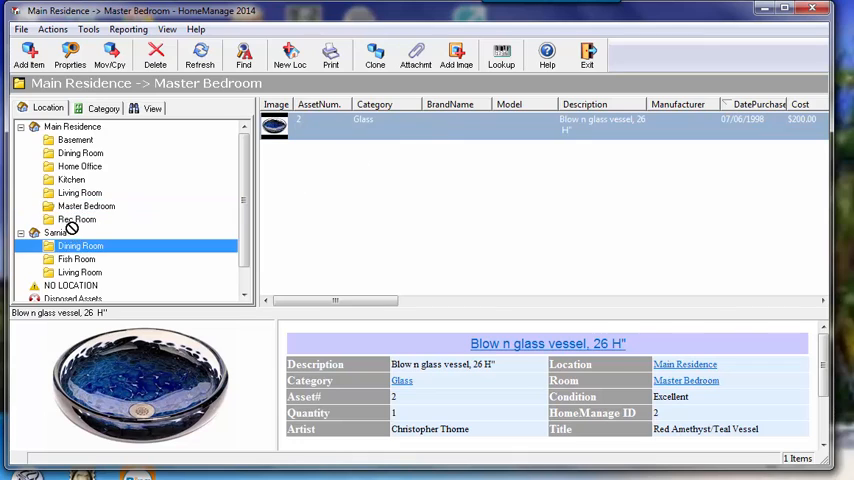
left_click(77, 219)
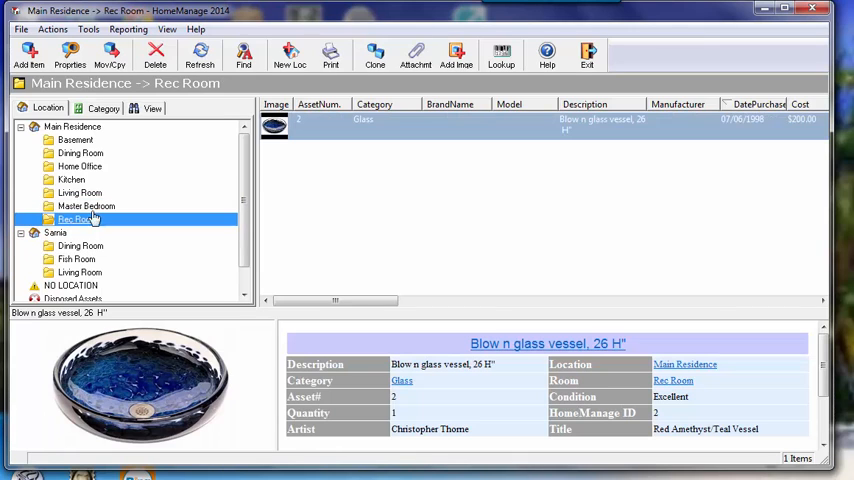
mouse_move(420, 187)
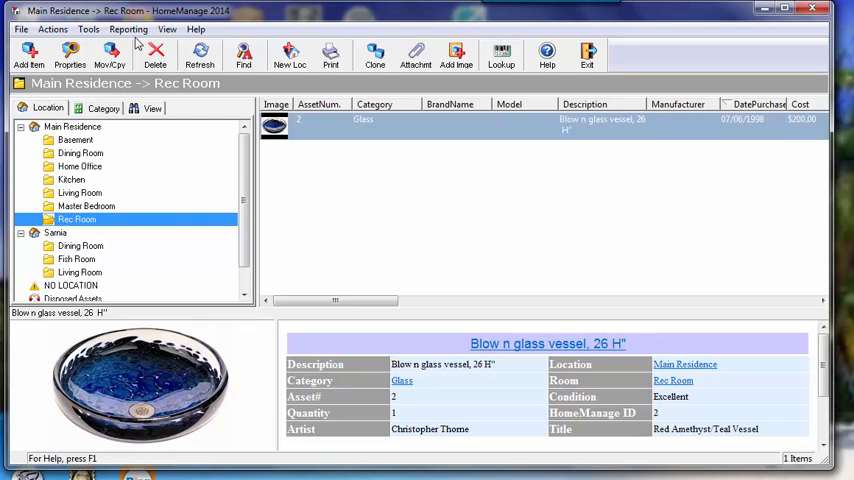
Step: Run the Items Grouped by Location and Room report from the Reporting menu
left_click(128, 29)
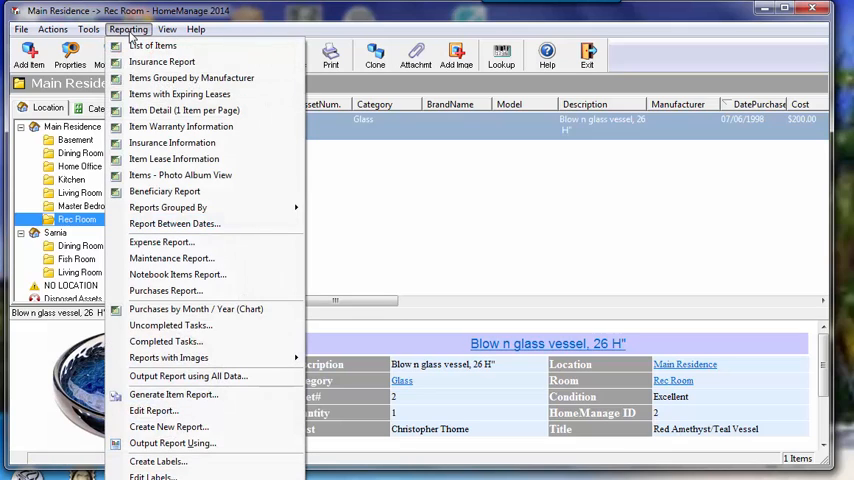
mouse_move(168, 207)
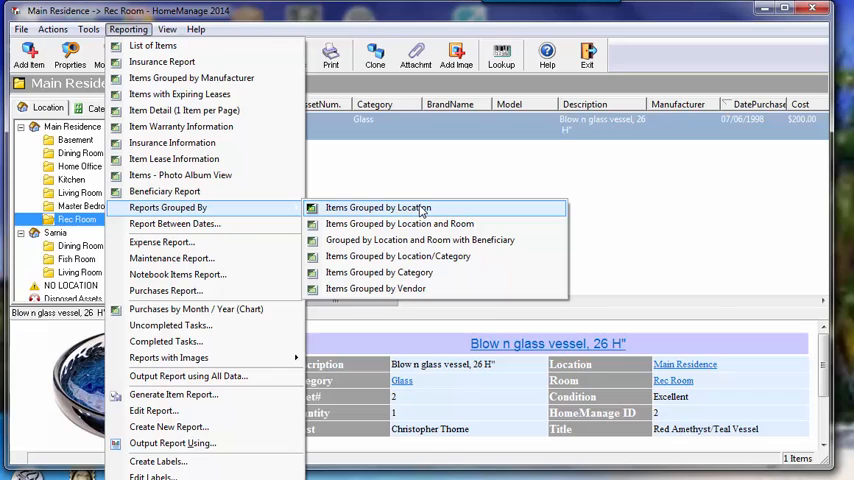
mouse_move(420, 240)
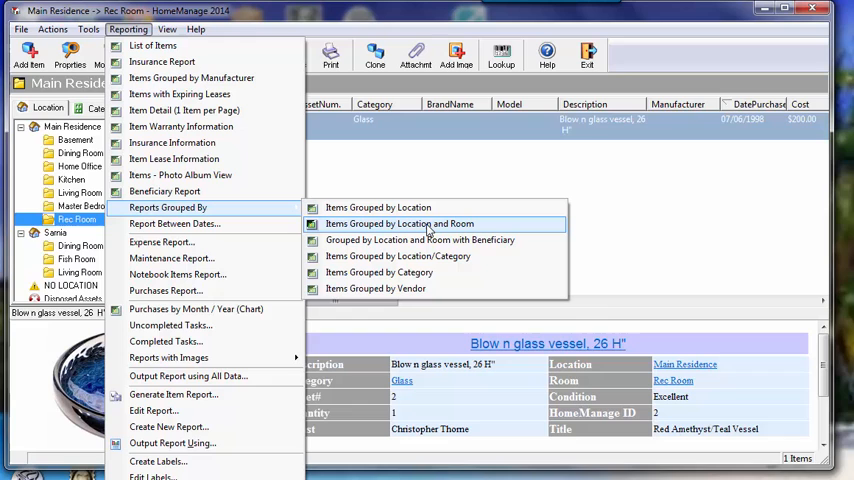
left_click(399, 223)
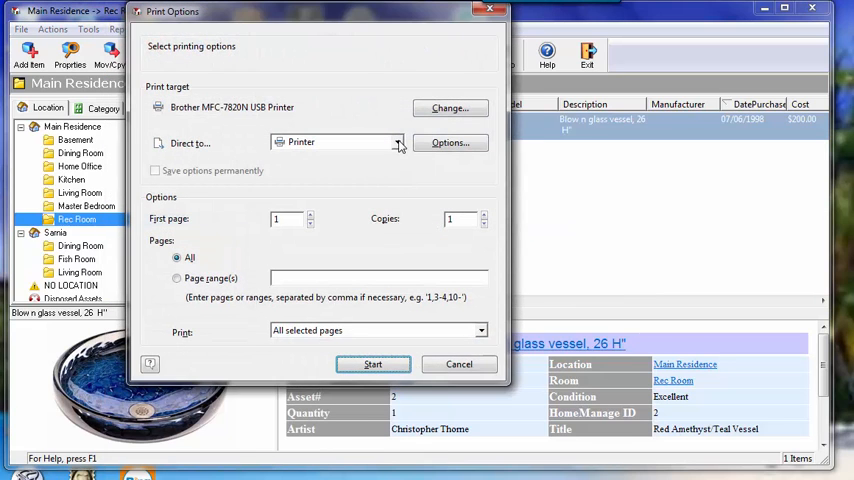
Step: Direct the report output to Preview and generate it
left_click(398, 141)
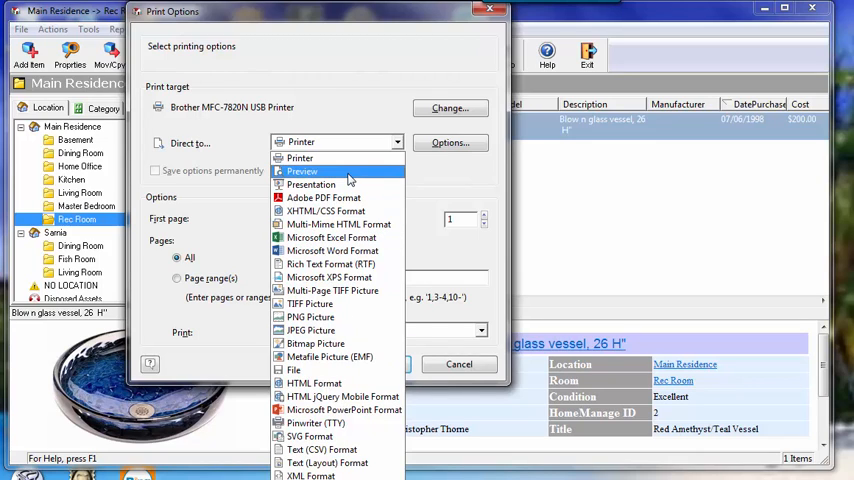
left_click(302, 170)
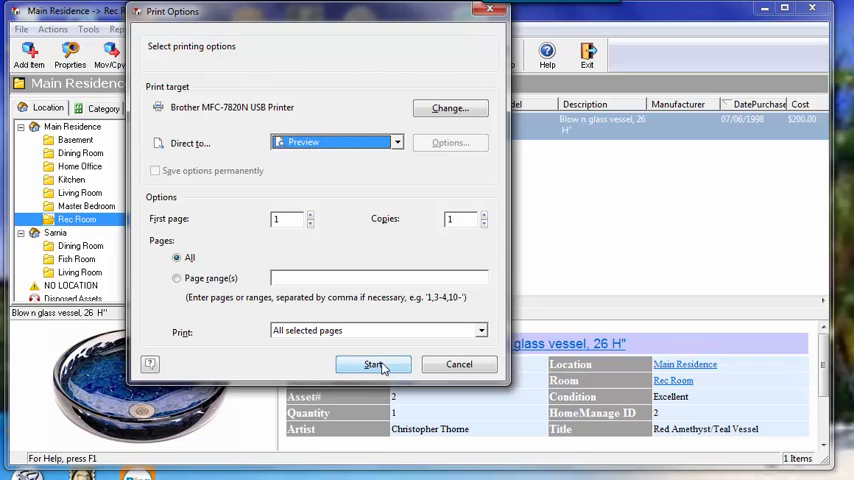
left_click(373, 364)
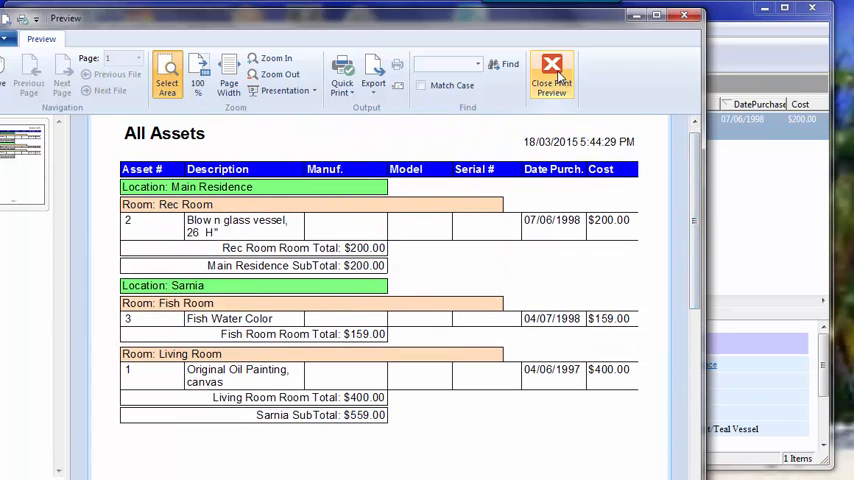
Step: Close the report preview to return to the Rec Room item list
left_click(551, 75)
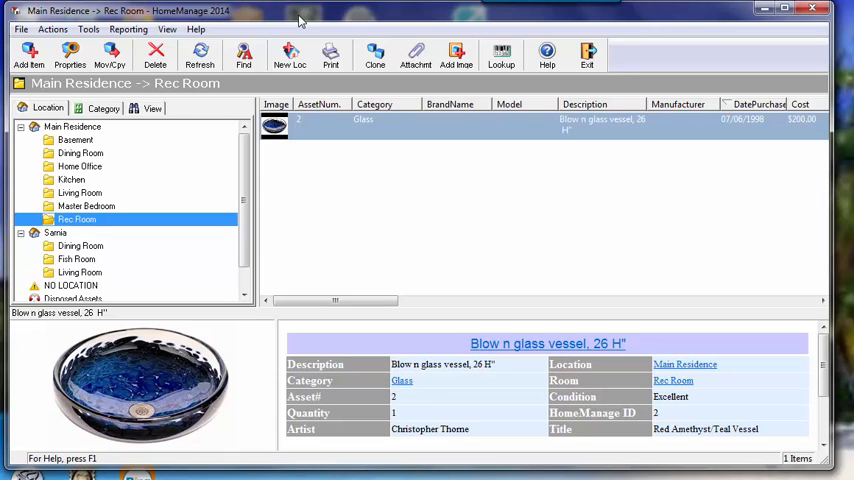
mouse_move(455, 287)
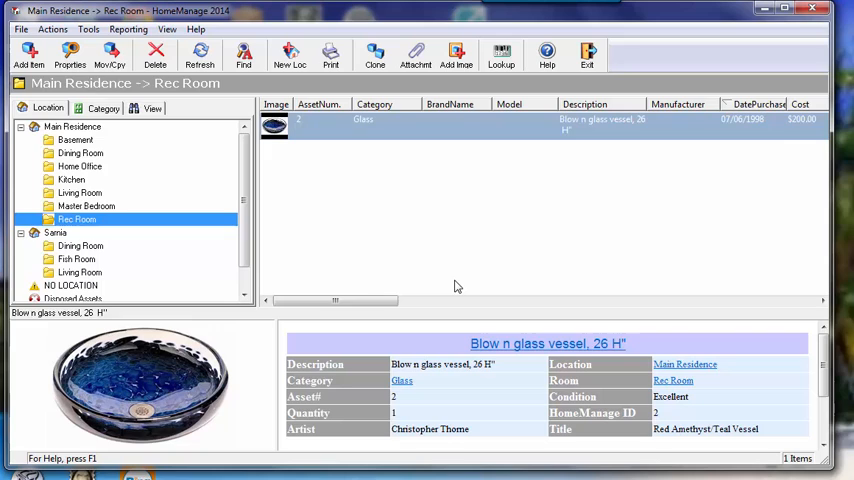
mouse_move(502, 287)
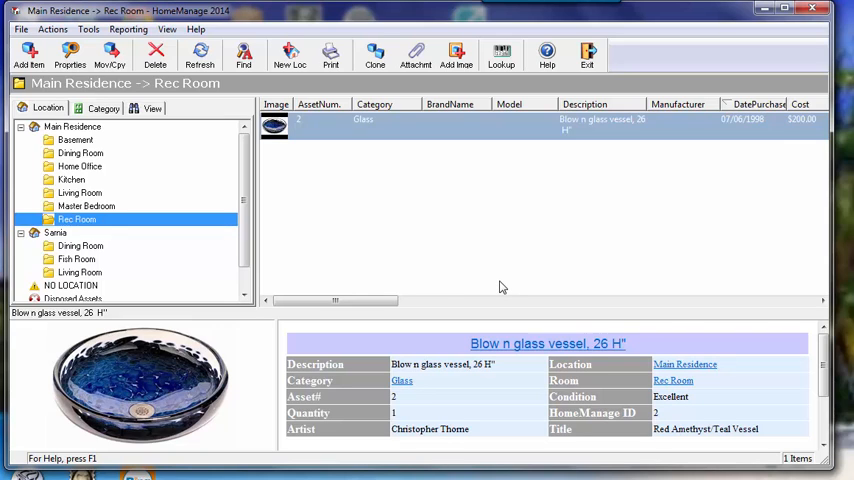